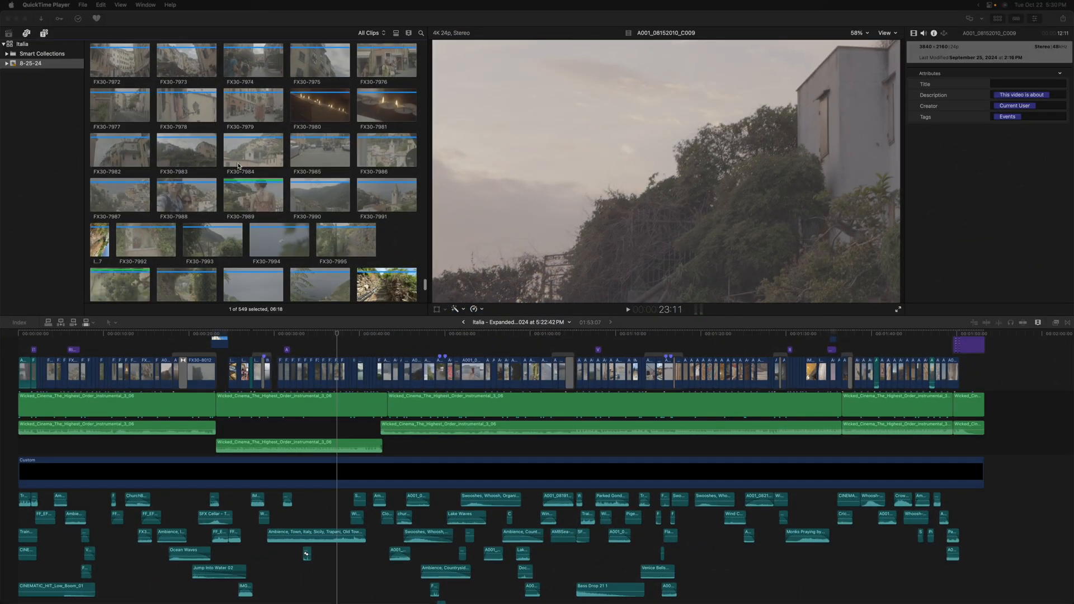
mouse_move(323, 88)
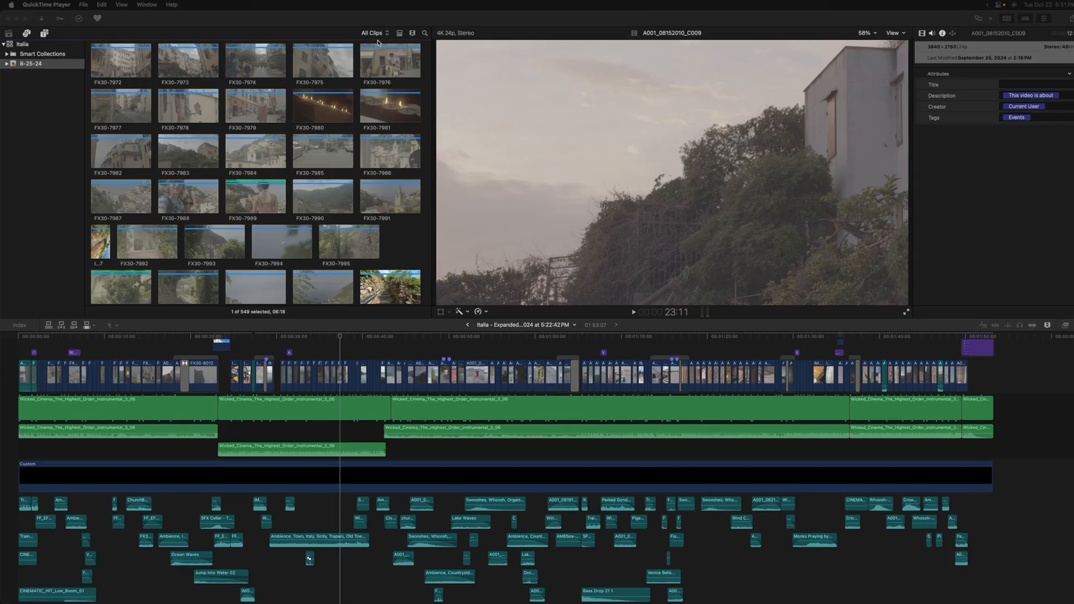
Step: Filter the browser to show only clips not yet used in the project
left_click(372, 32)
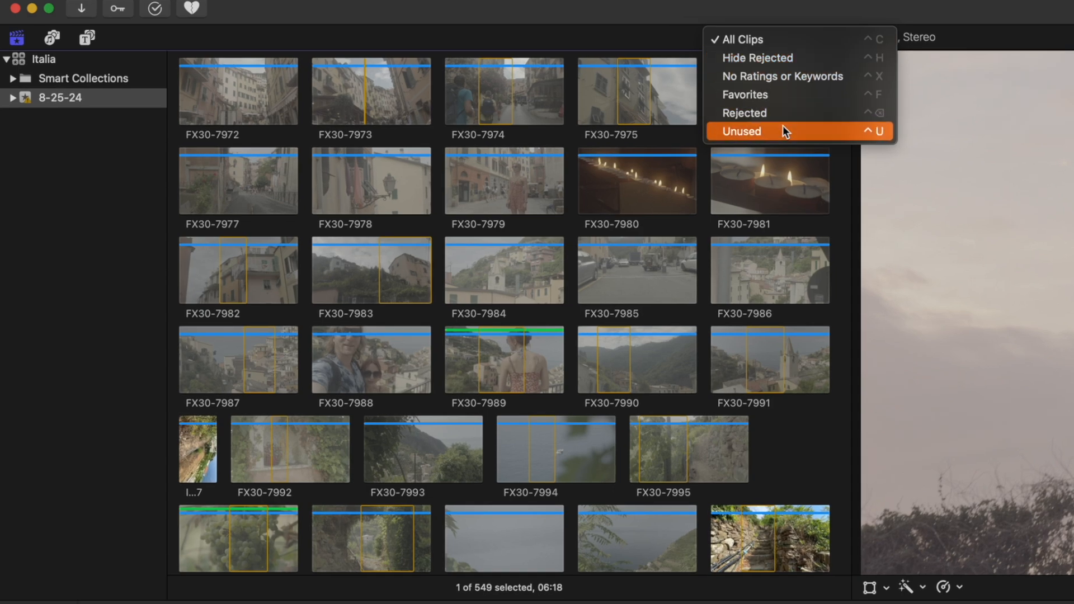
left_click(741, 131)
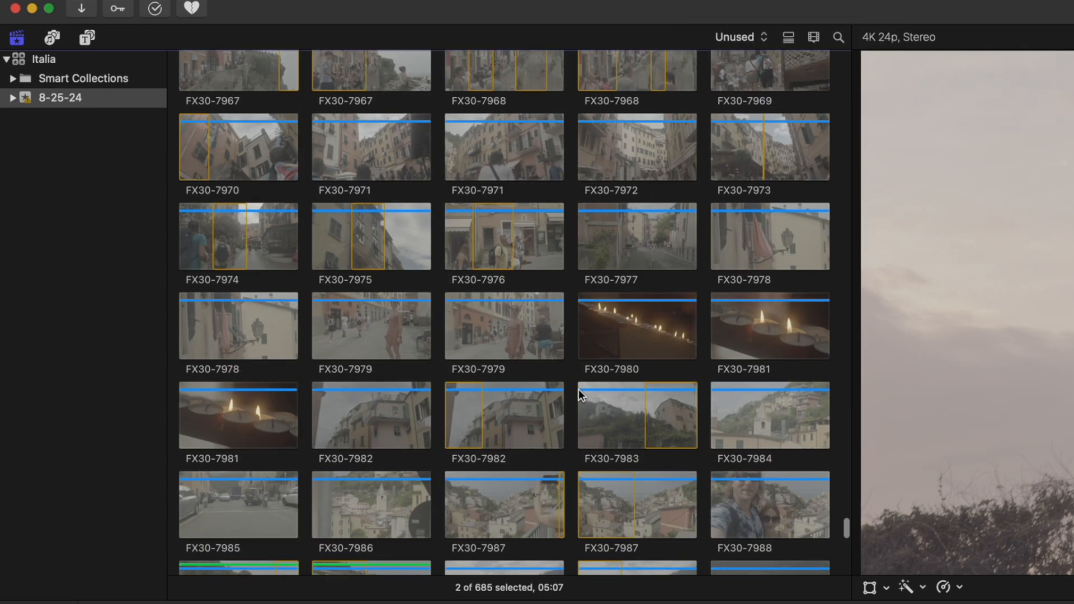
scroll("down", 3)
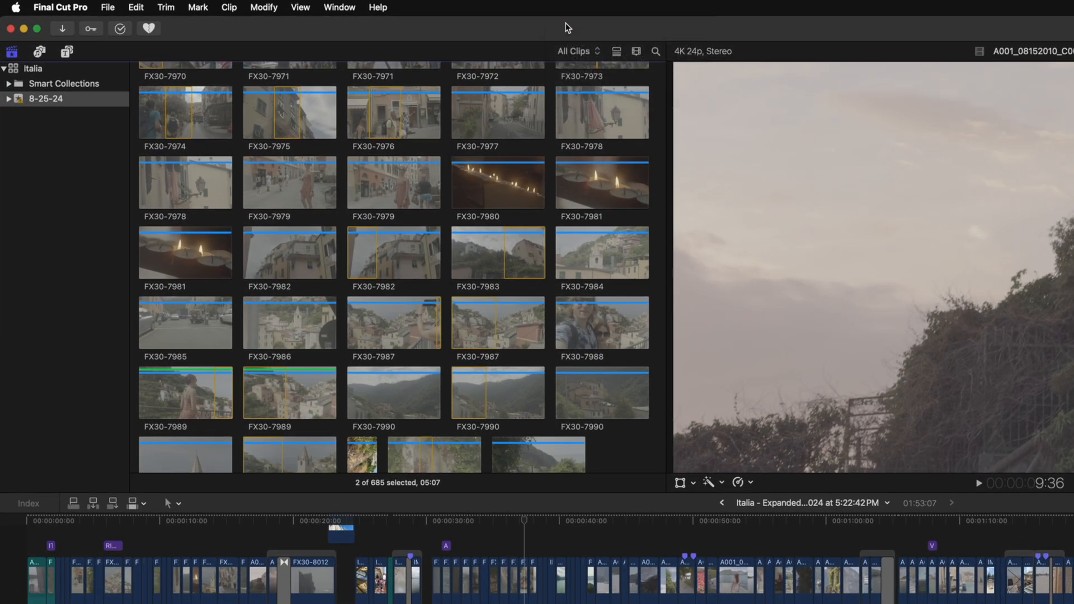
Step: Turn on Used Media Ranges in the browser display options and scroll through the clips
left_click(300, 7)
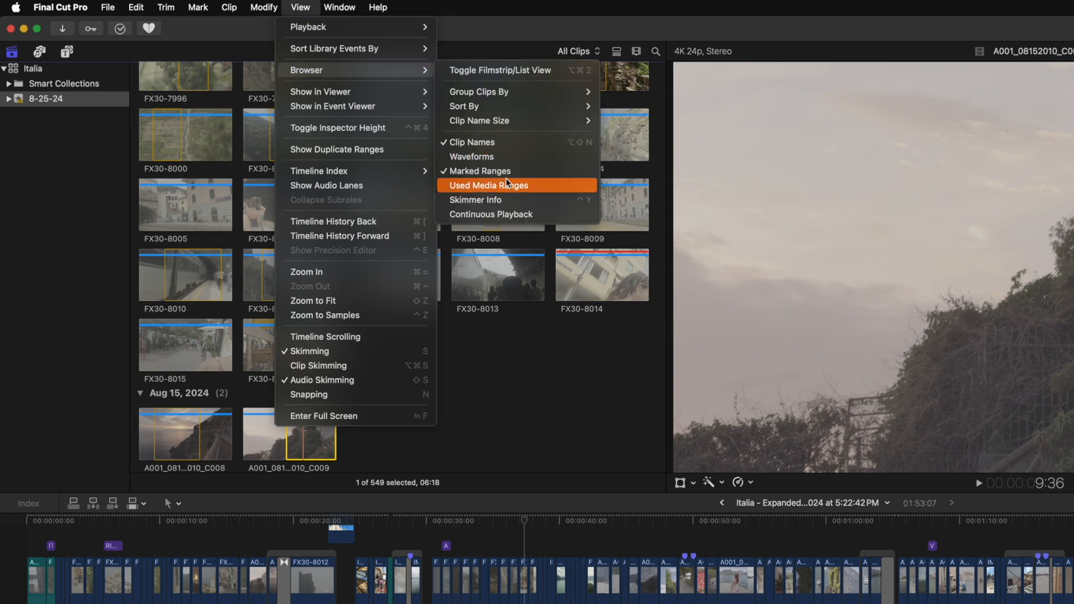
left_click(489, 185)
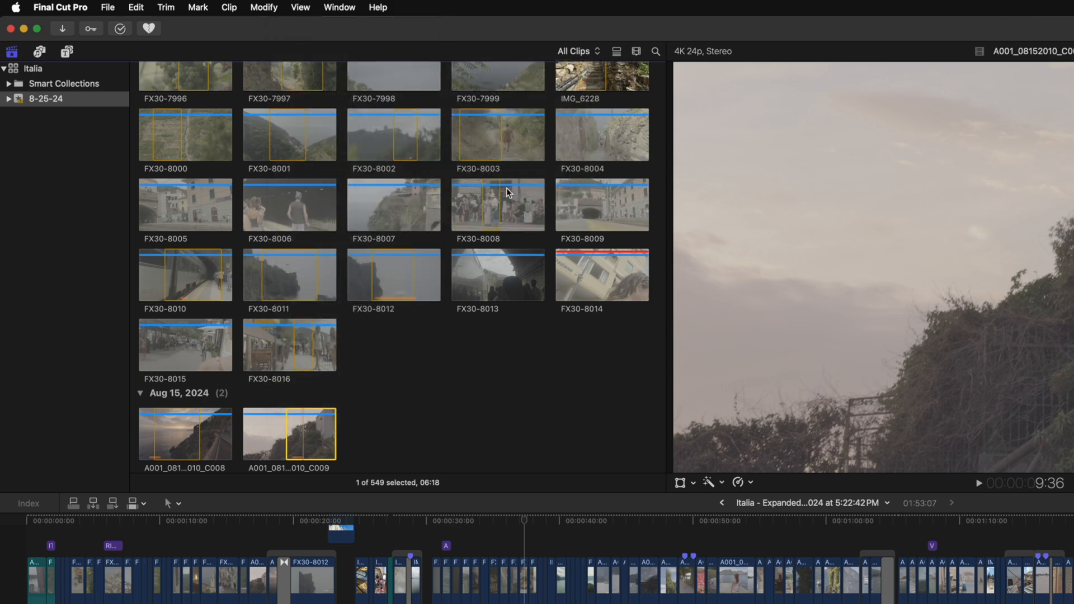
mouse_move(387, 306)
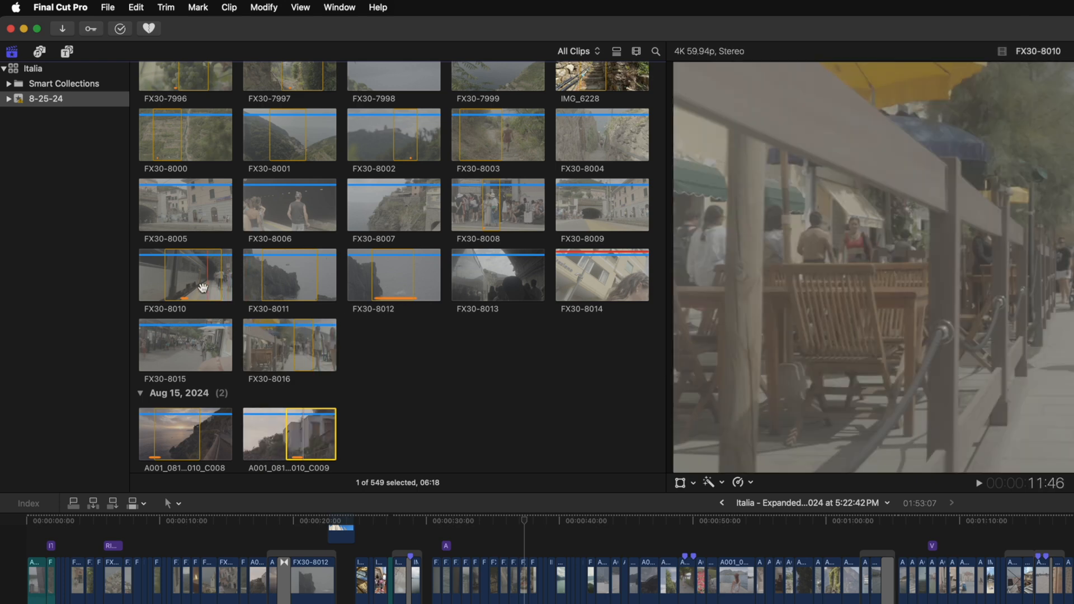
scroll("up", 3)
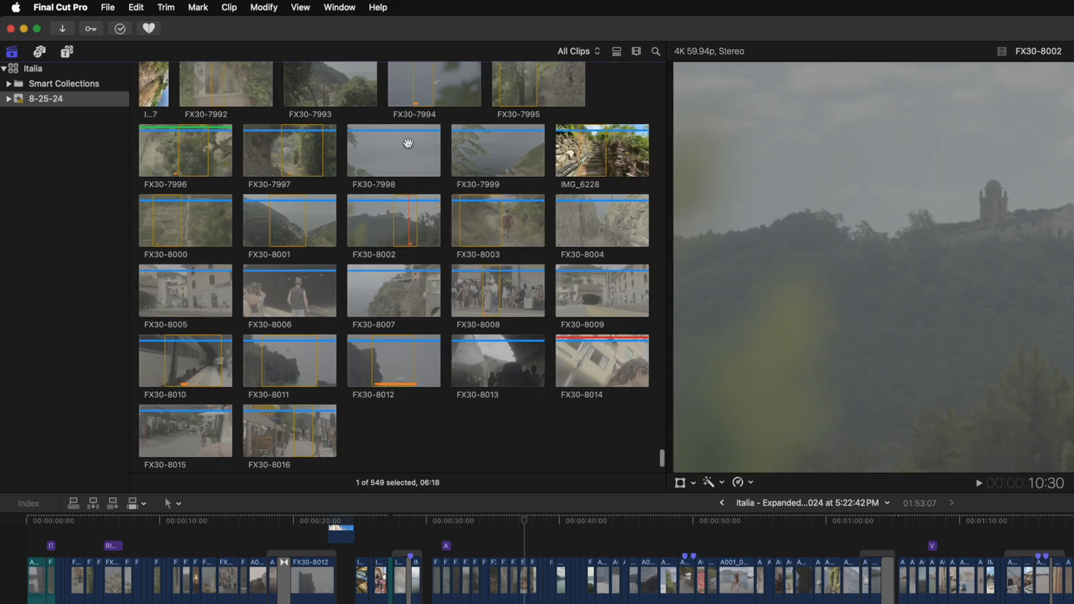
scroll("up", 3)
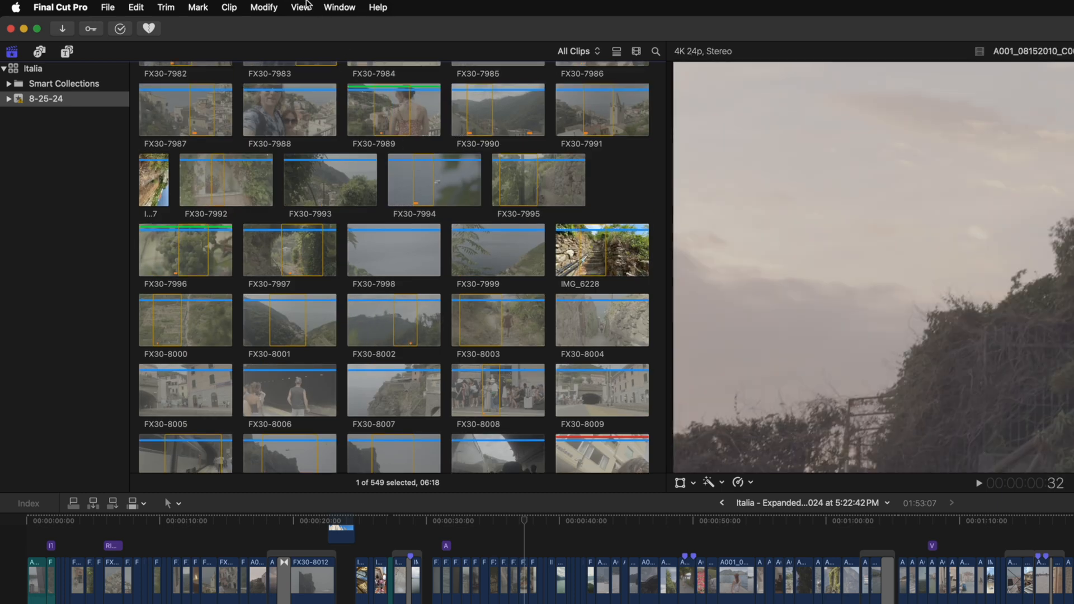
left_click(299, 7)
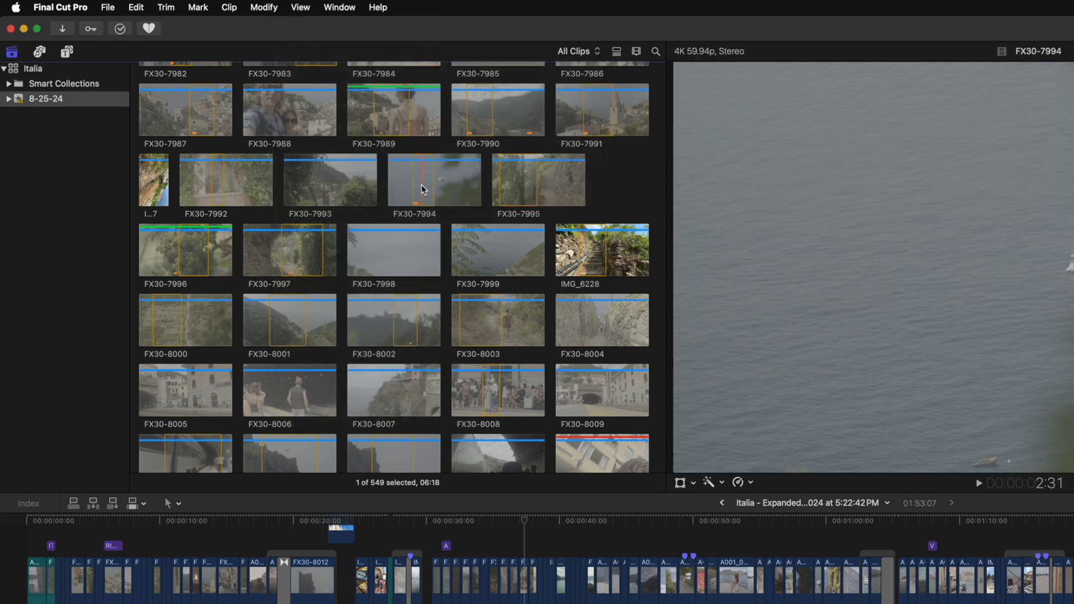
mouse_move(439, 187)
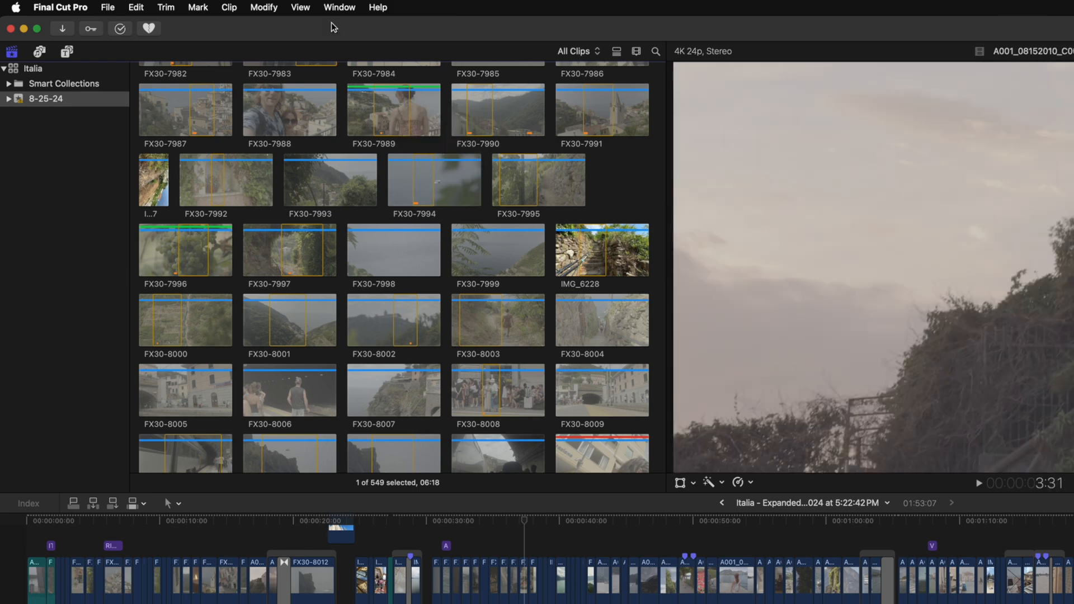
Step: Enable Skimmer Info from the browser display options
left_click(300, 7)
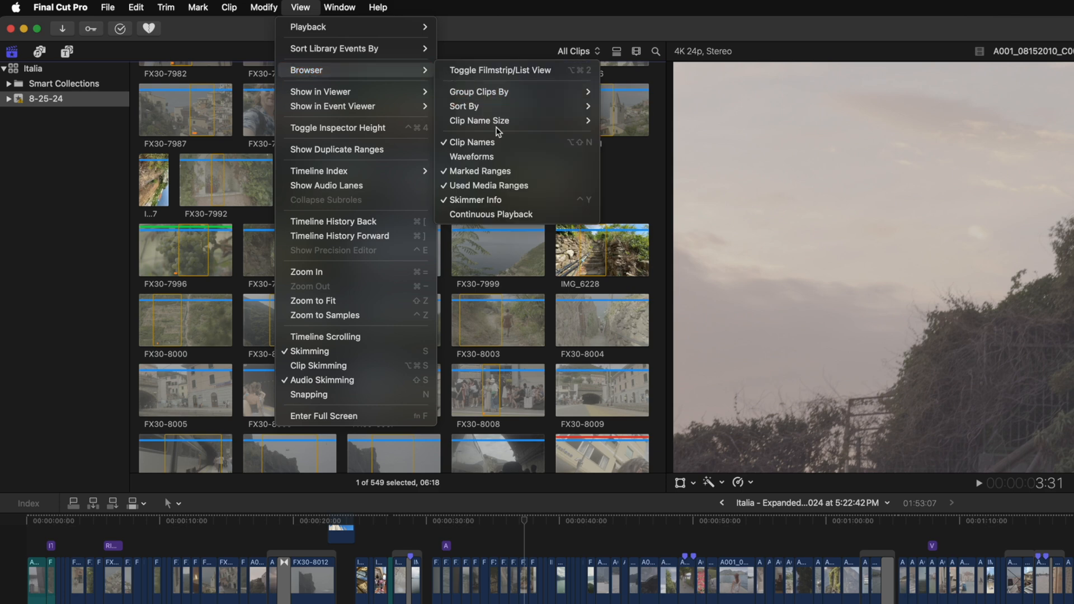
mouse_move(509, 214)
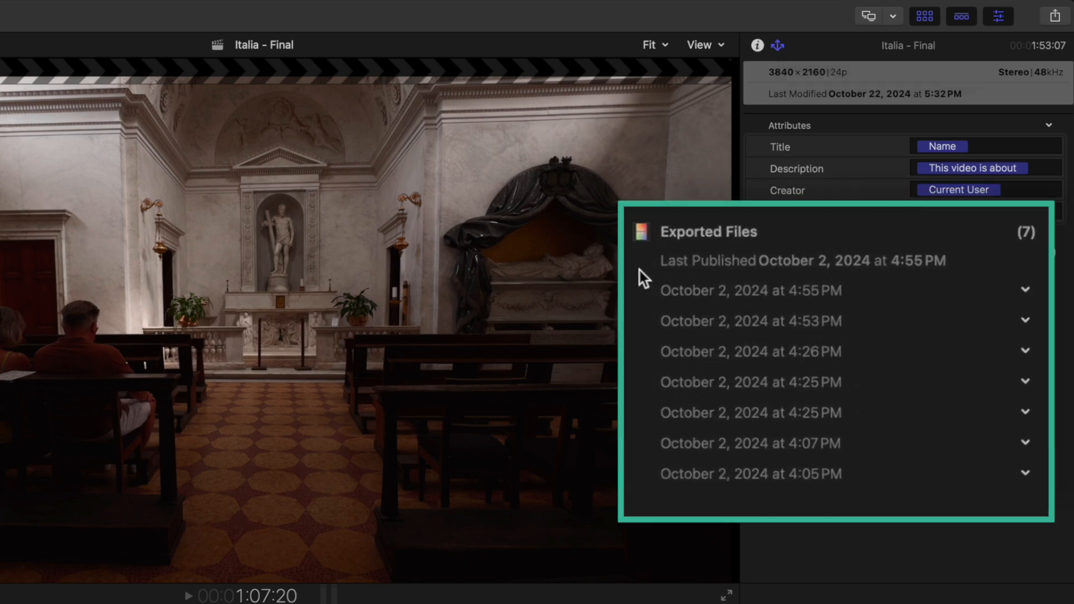
mouse_move(1017, 251)
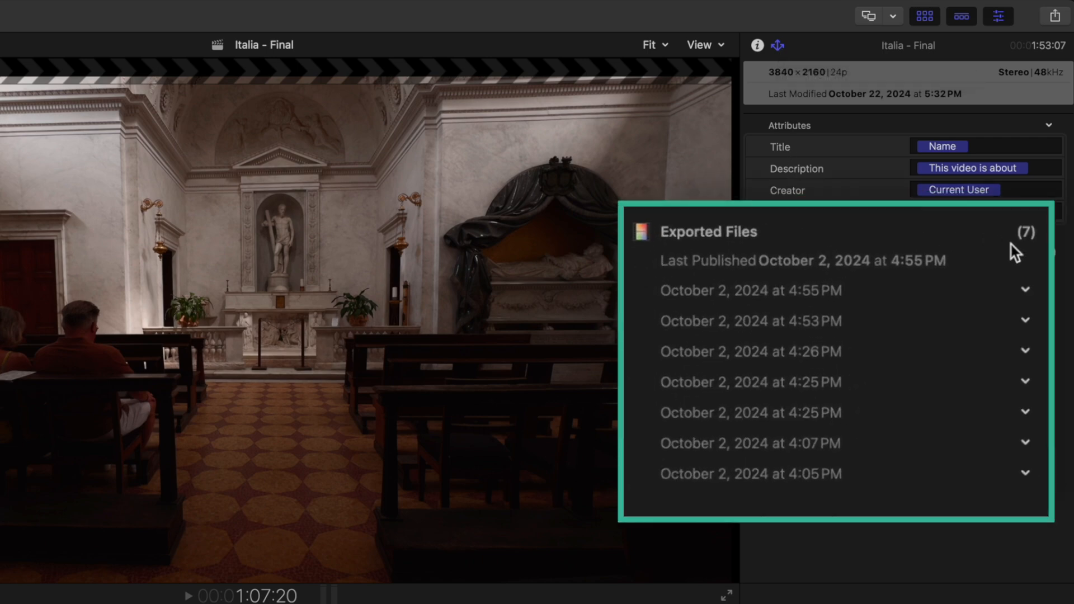
mouse_move(720, 316)
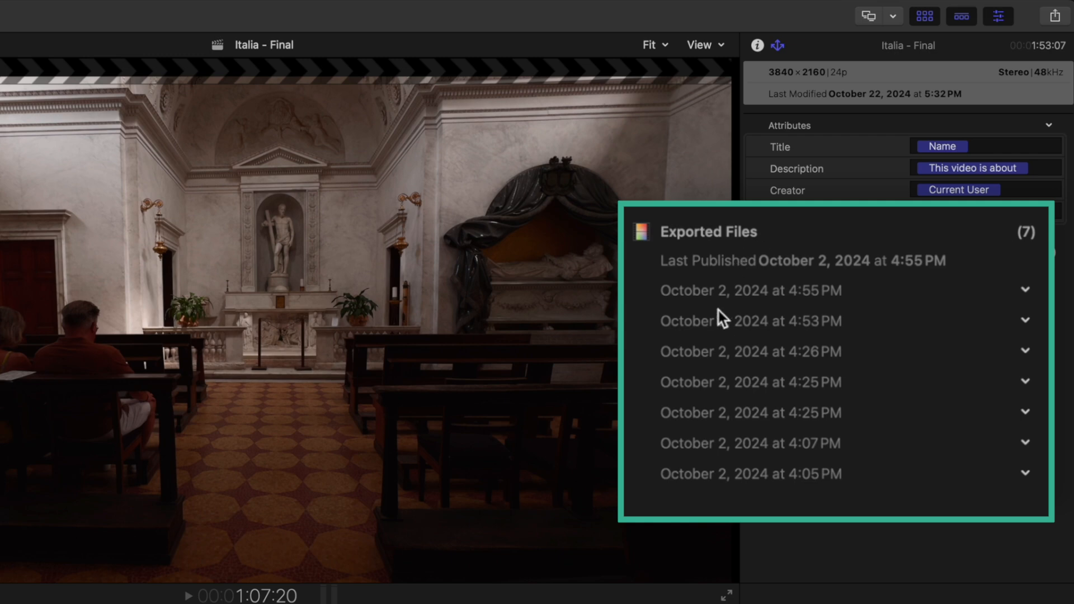
mouse_move(732, 307)
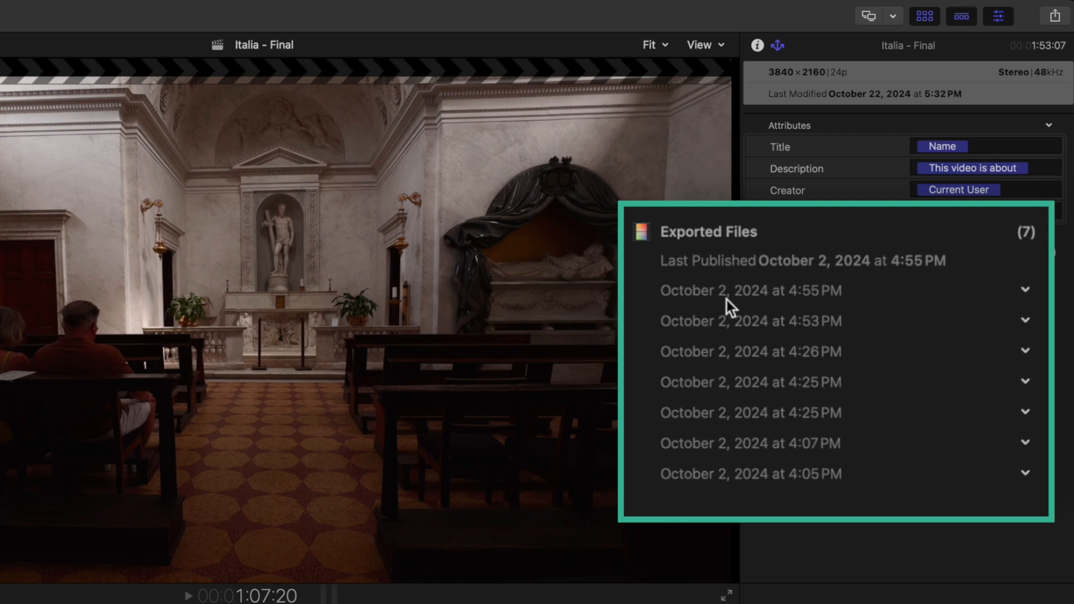
mouse_move(1025, 297)
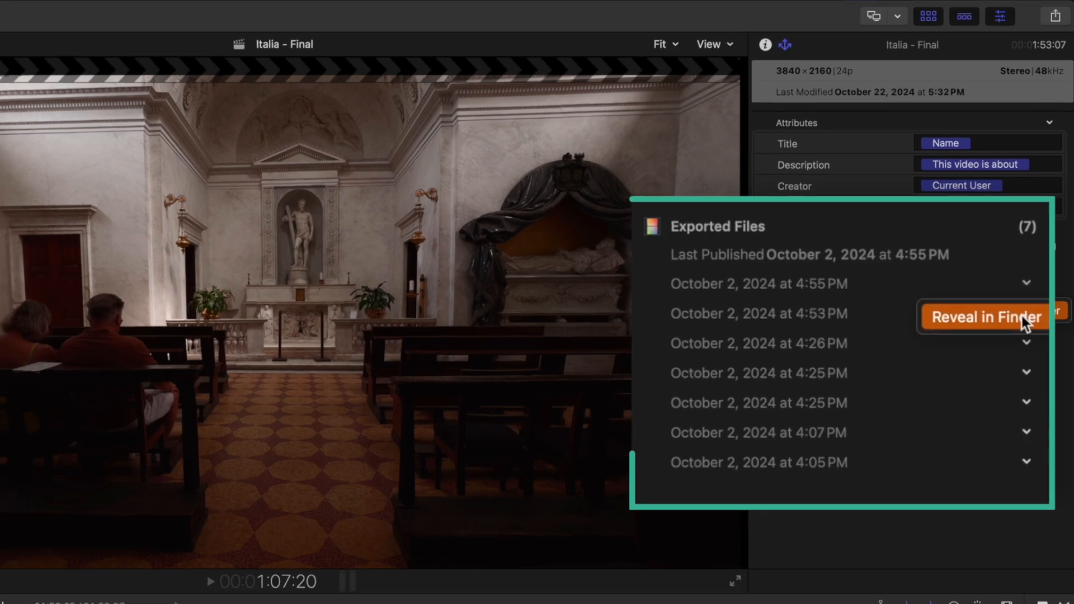
Step: Reveal 'Italia - Shot on iPhone - Compressed.mp4' in its Finder Exports folder
left_click(986, 317)
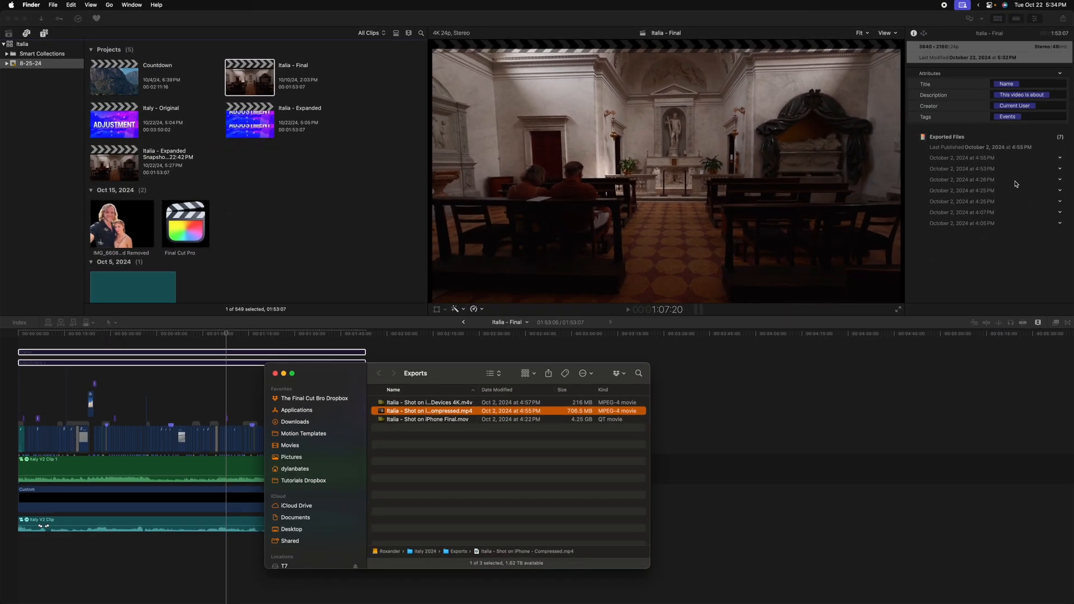
mouse_move(439, 452)
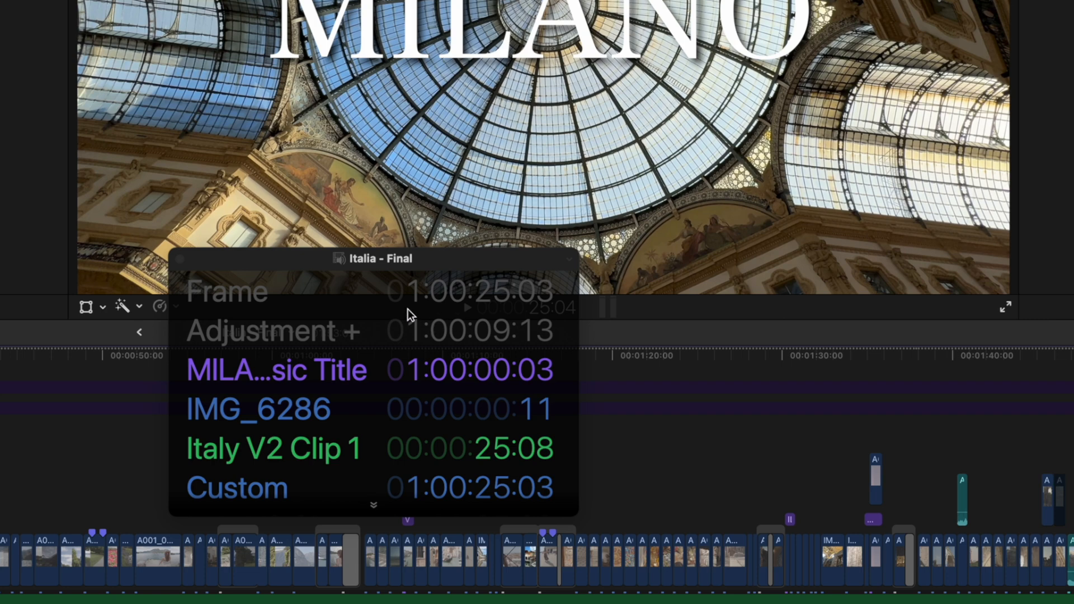
mouse_move(256, 329)
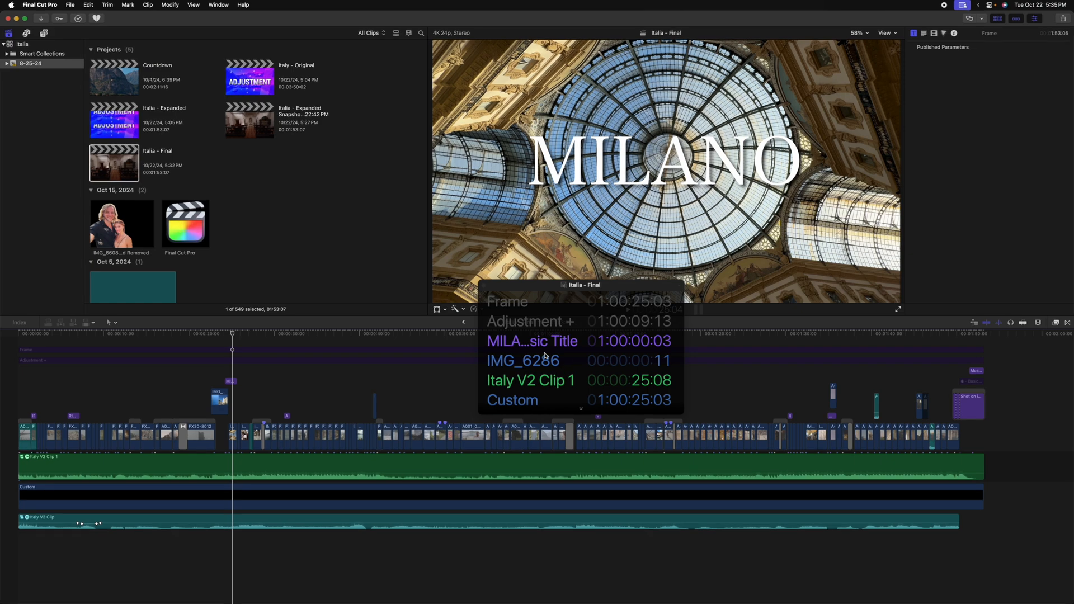
Step: Move the playhead to the ARGEGNO title so the timecode window lists its stacked clips
left_click(259, 335)
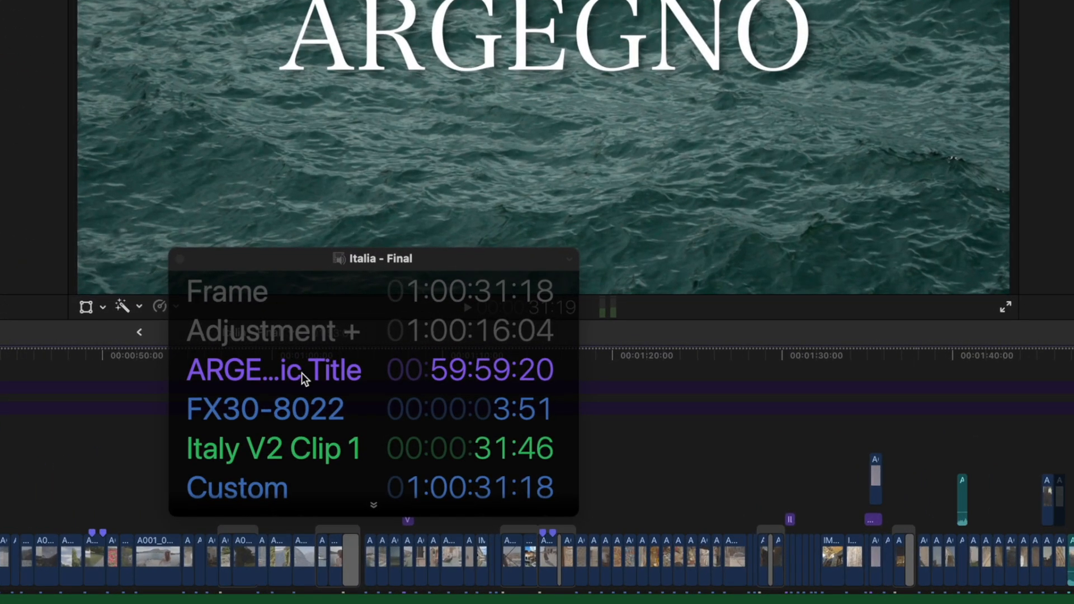
mouse_move(491, 409)
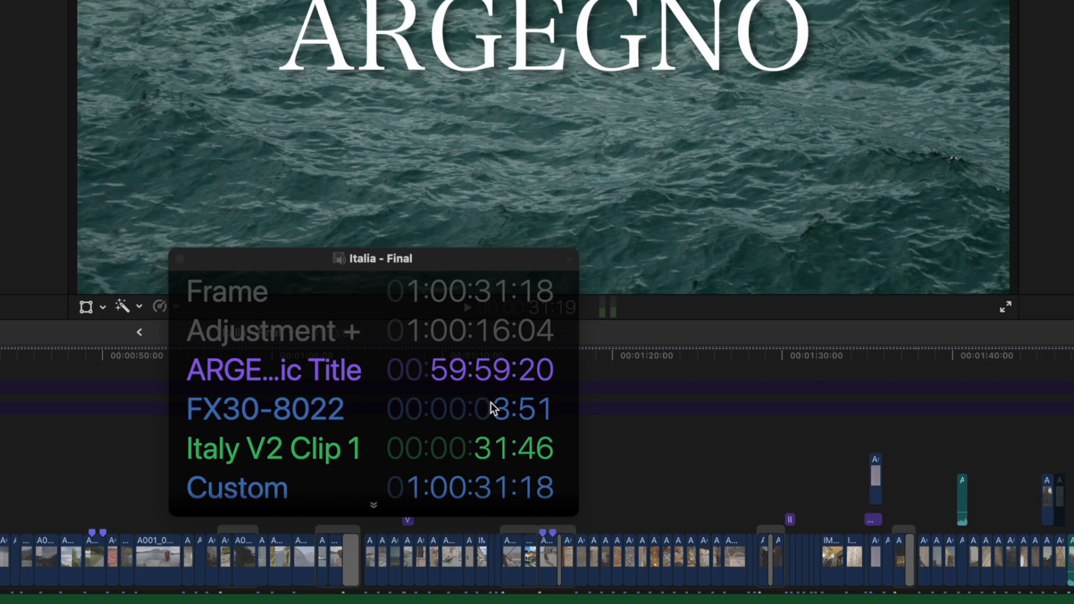
mouse_move(277, 290)
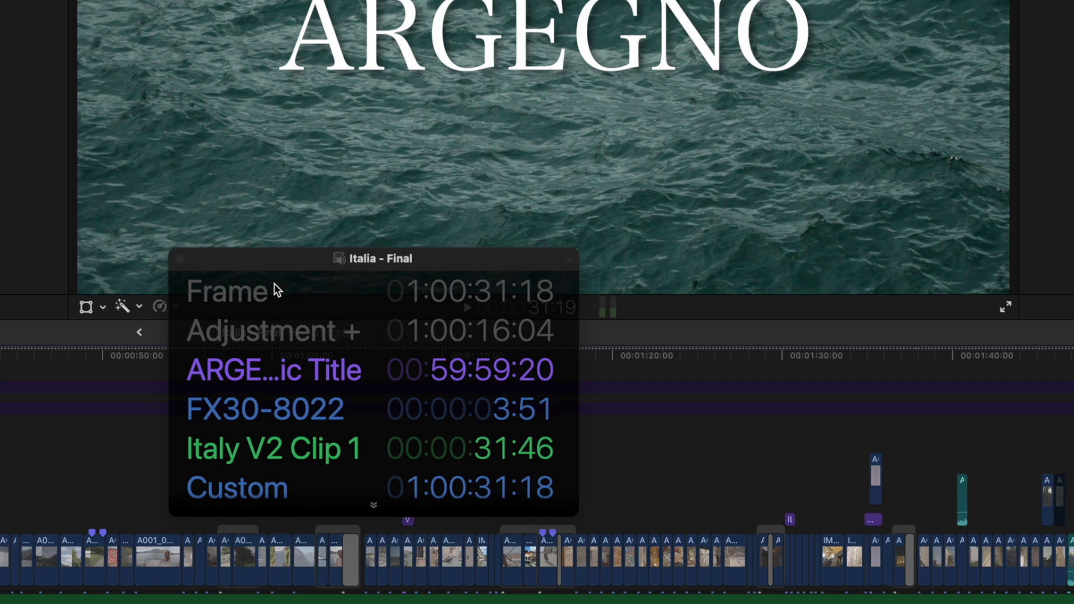
mouse_move(295, 309)
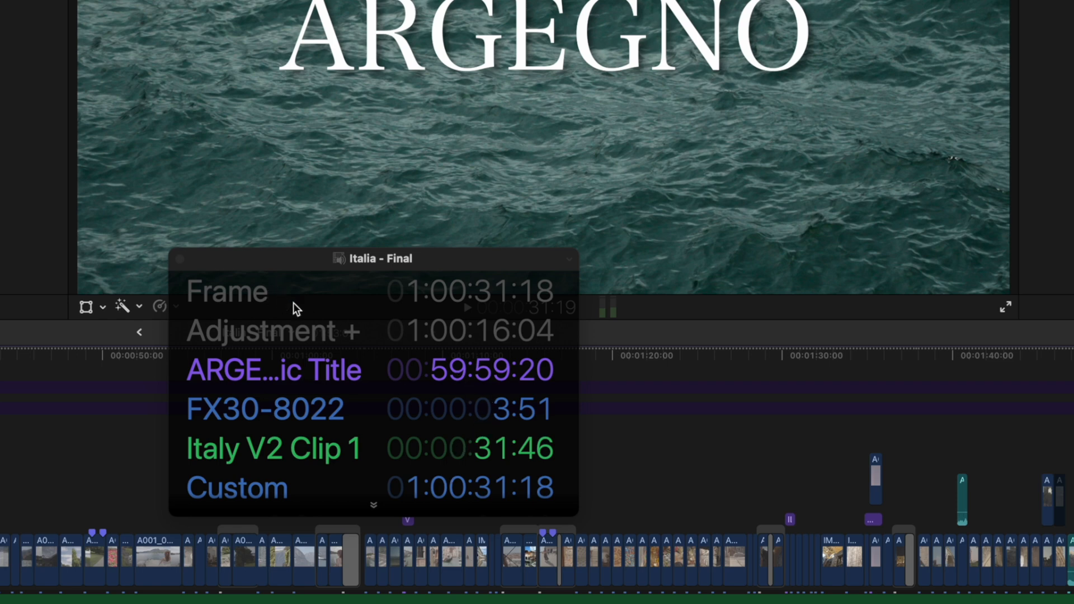
Step: Enable Project Timecode and Clip Roles in the timecode window's display options
left_click(569, 266)
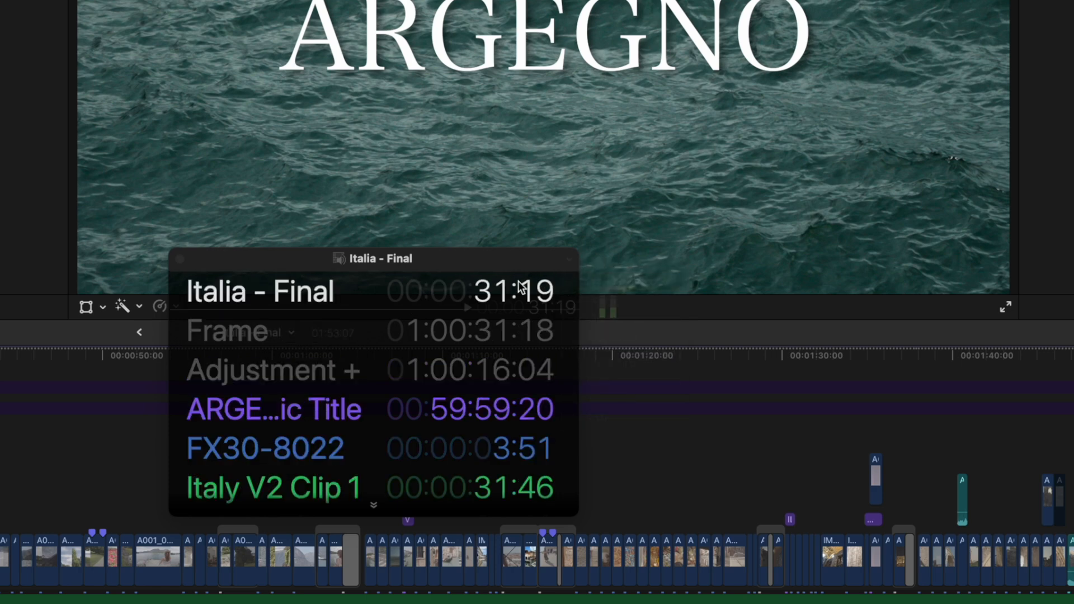
mouse_move(573, 263)
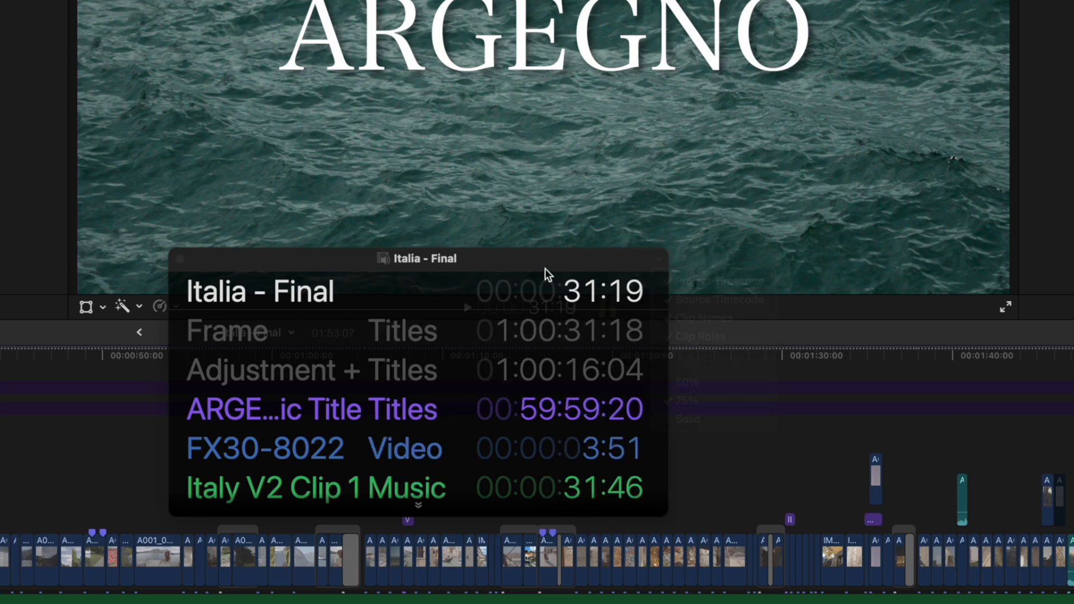
right_click(308, 409)
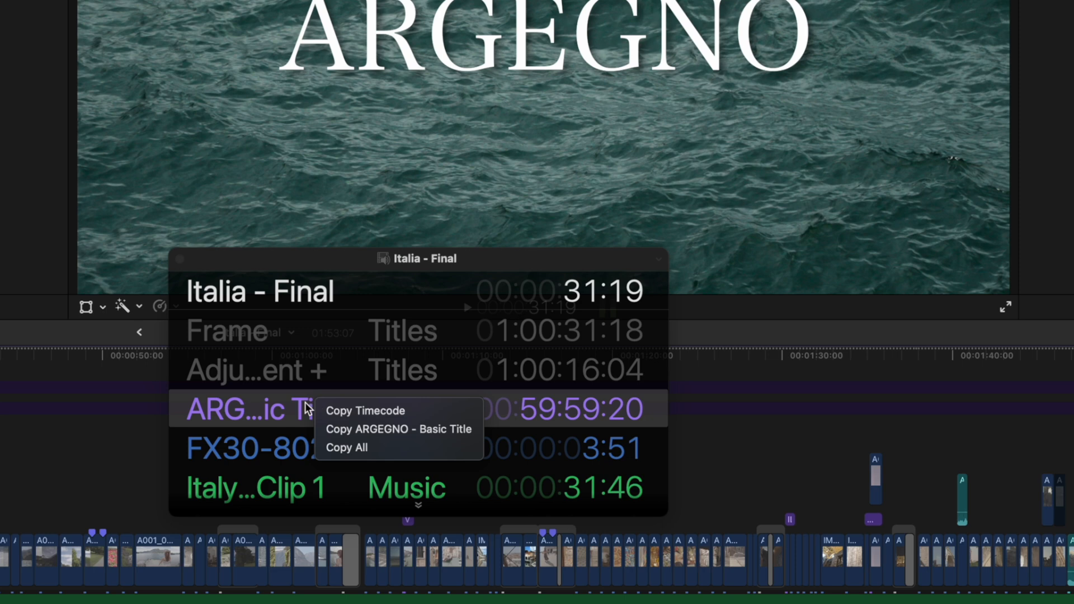
mouse_move(365, 410)
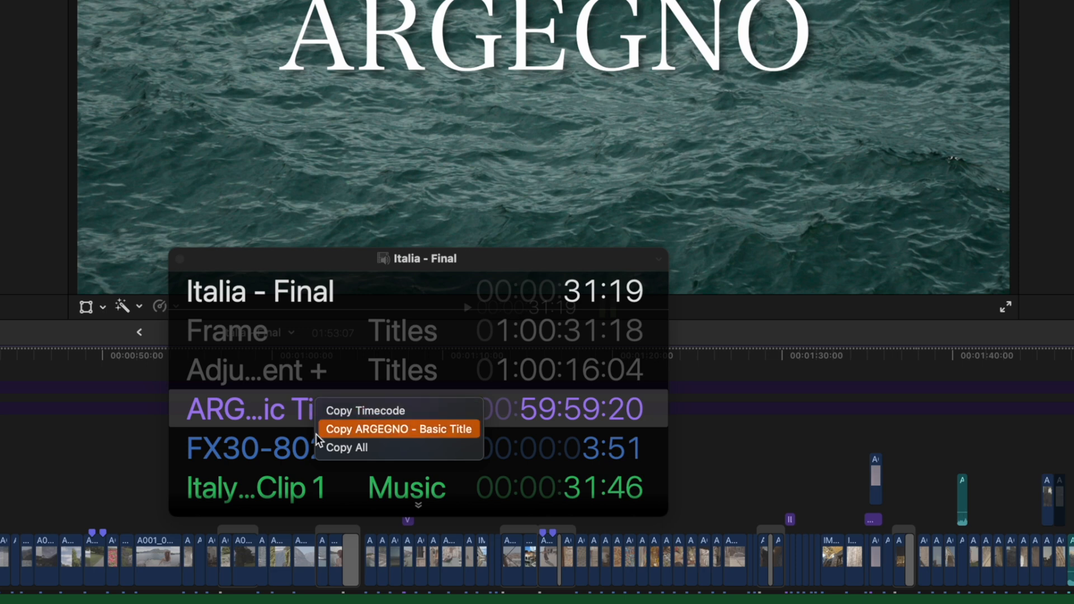
mouse_move(332, 440)
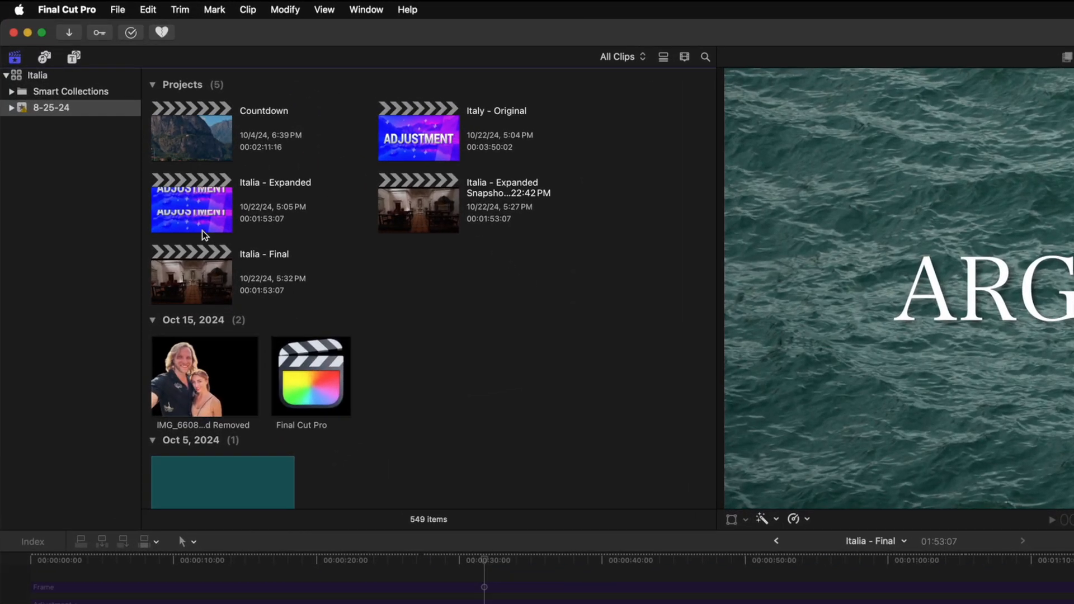
Step: Select all five Italia projects and choose Share > Export File from their context menu
left_click(117, 9)
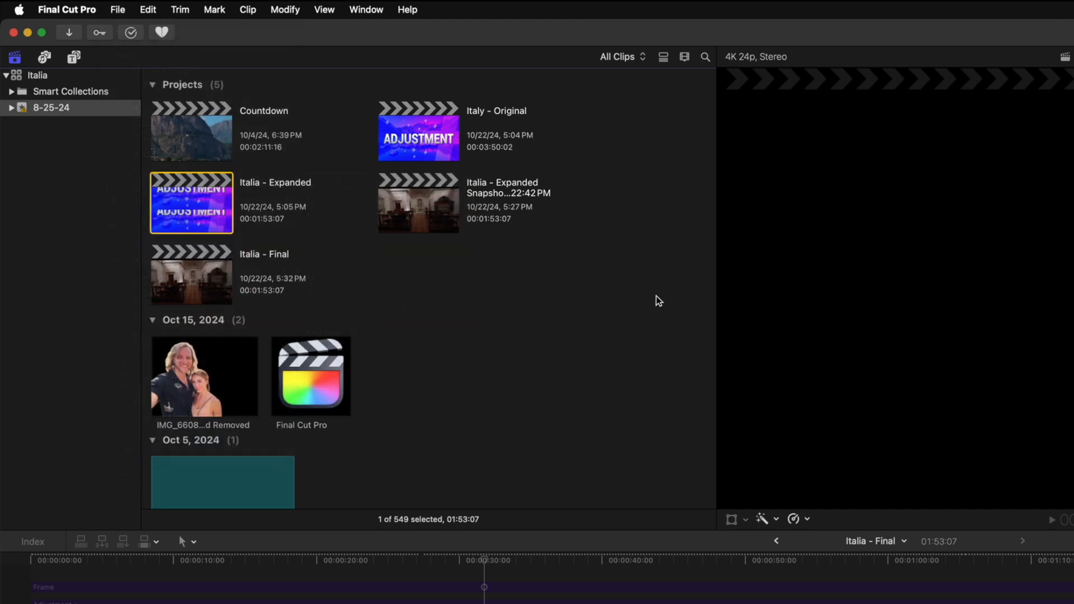
left_click(637, 314)
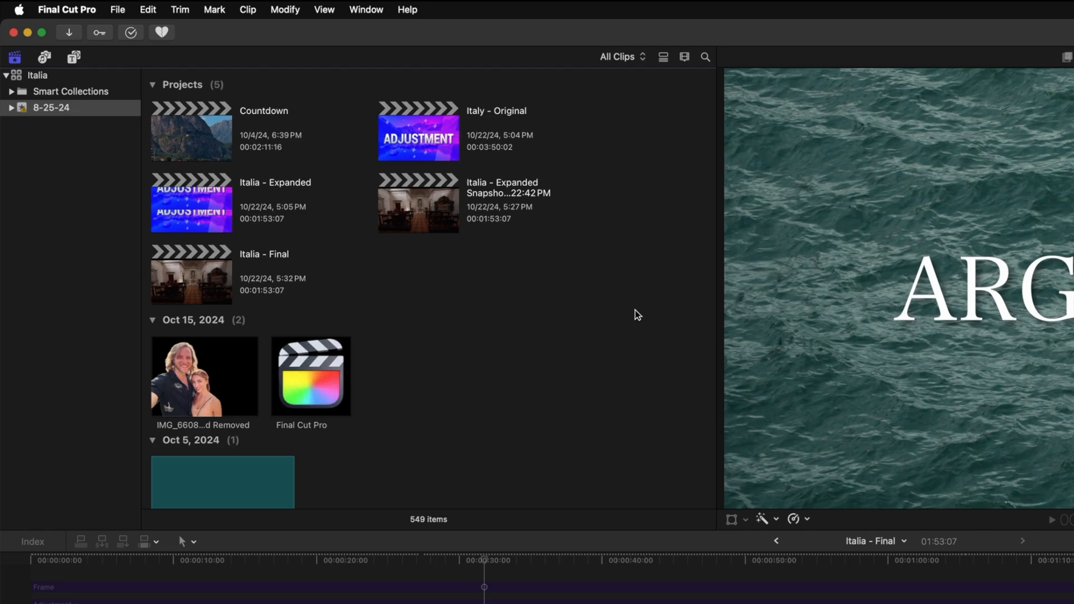
mouse_move(568, 268)
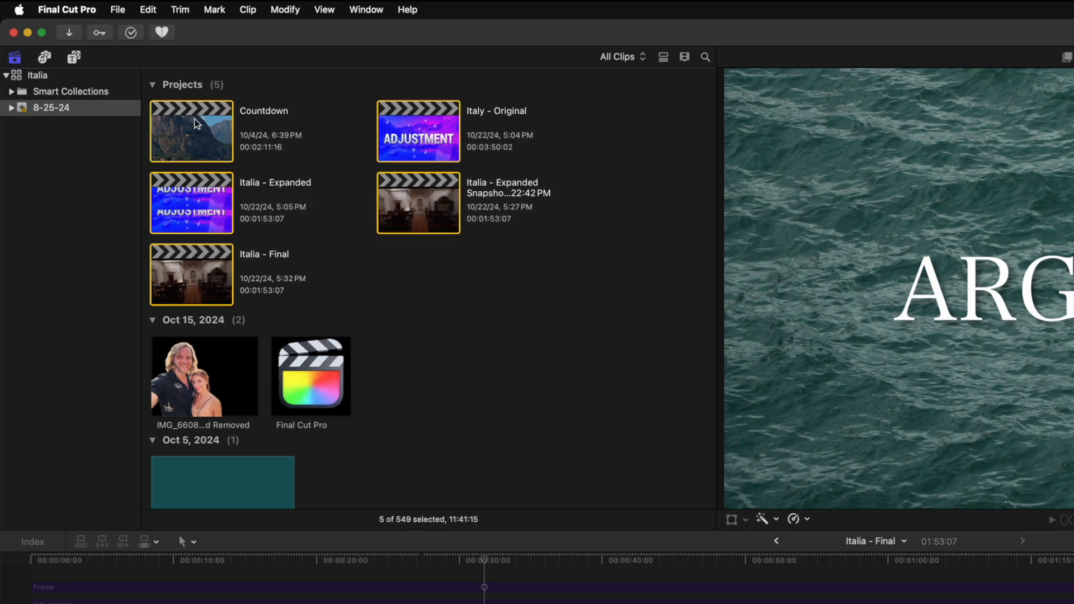
right_click(191, 130)
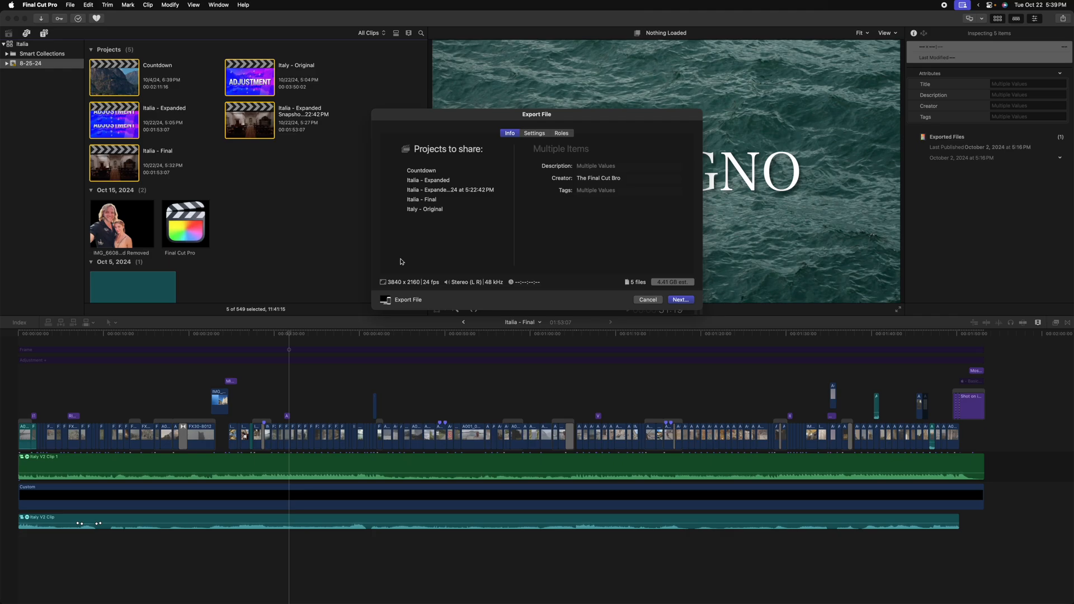
Step: Start the five-project batch export, then show the Event Viewer with clip A001_08211514_C167
left_click(647, 299)
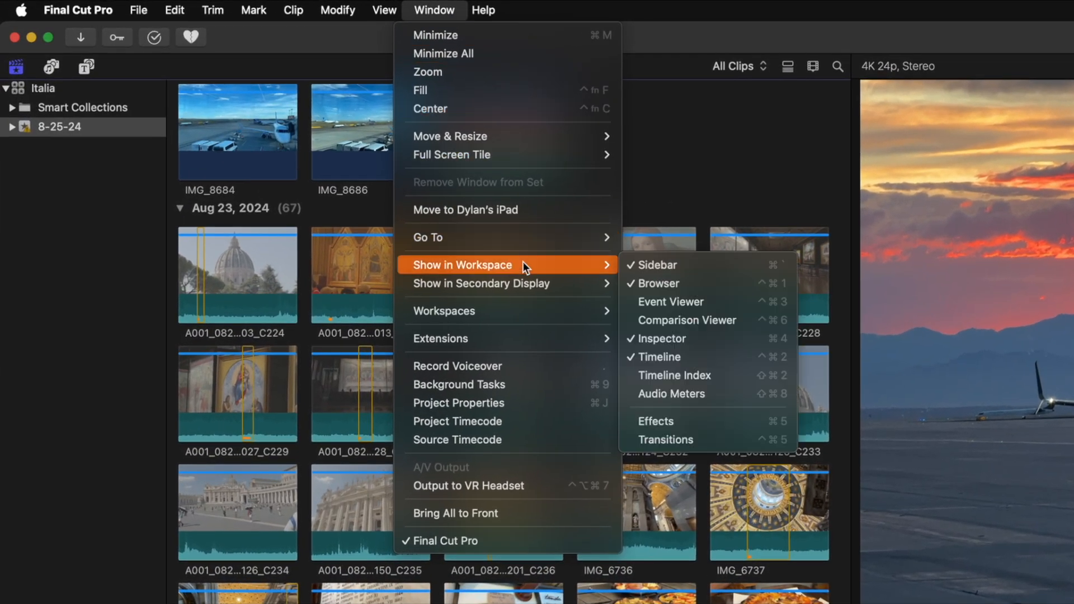
mouse_move(684, 302)
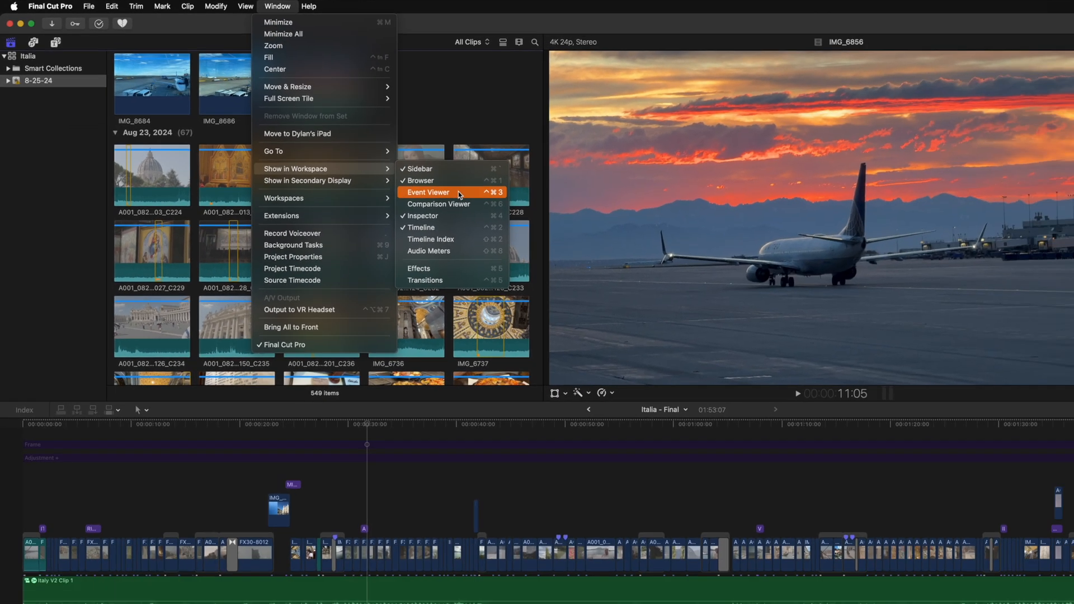
left_click(428, 192)
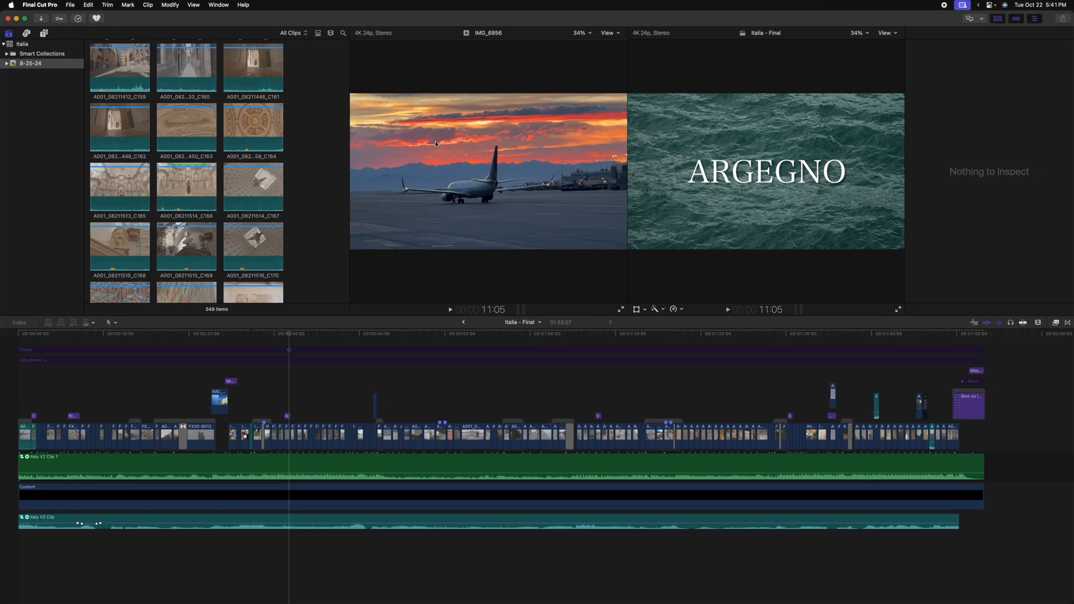
left_click(253, 185)
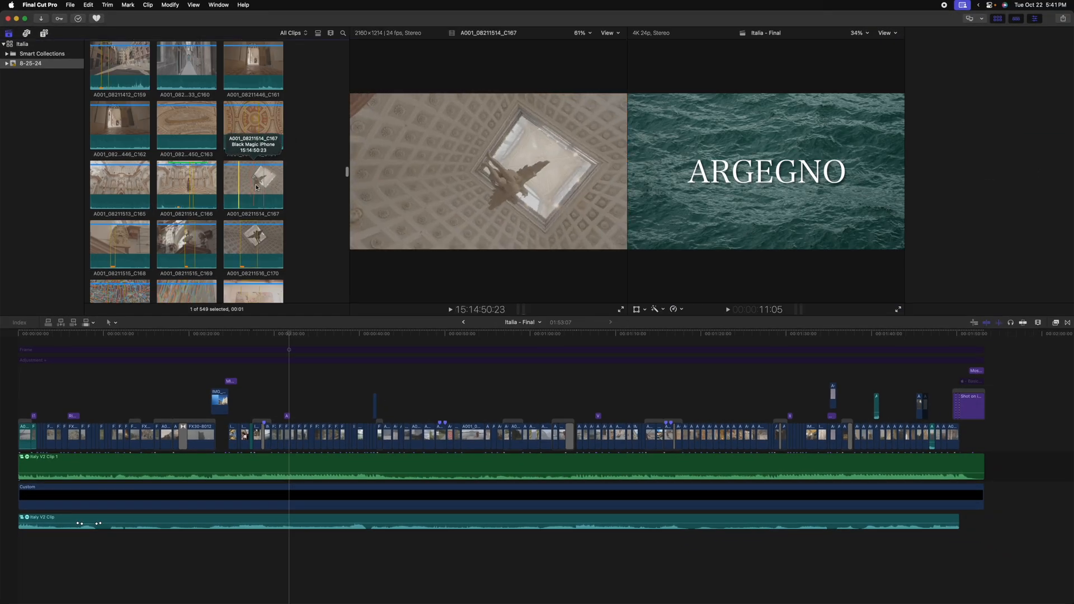